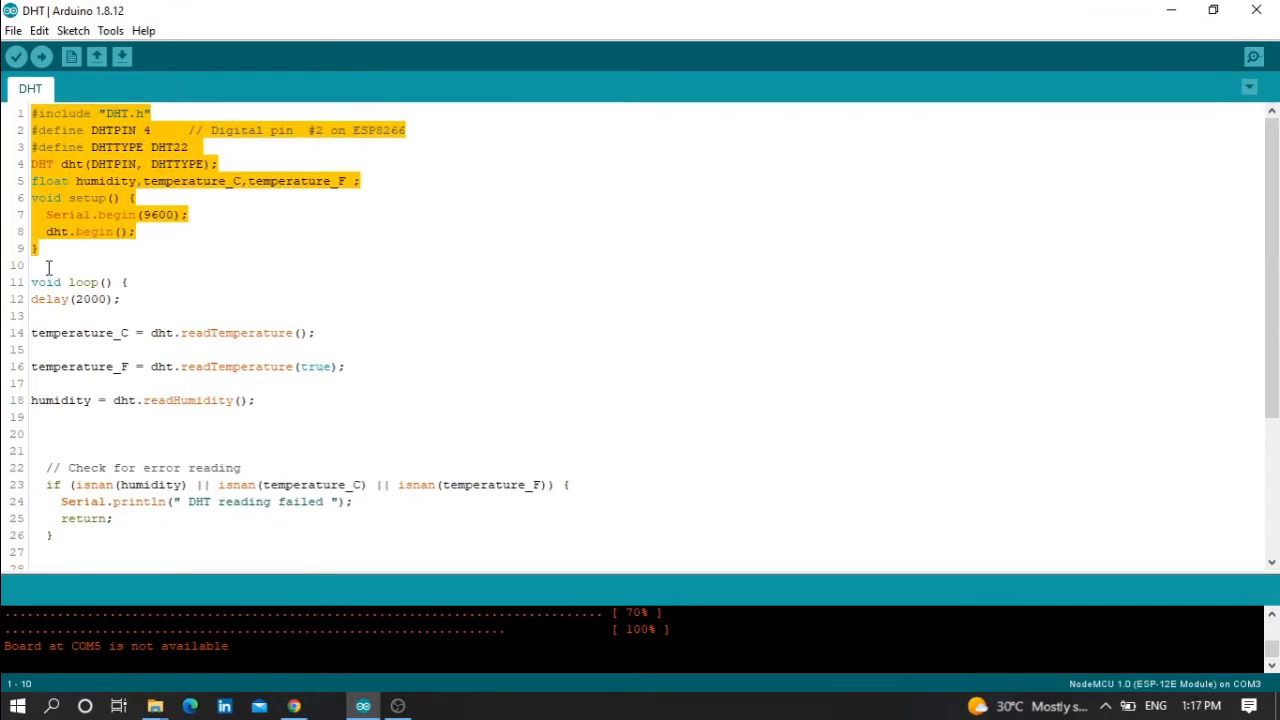
Deselect the setup code and open the Sketch menu
left_click(260, 313)
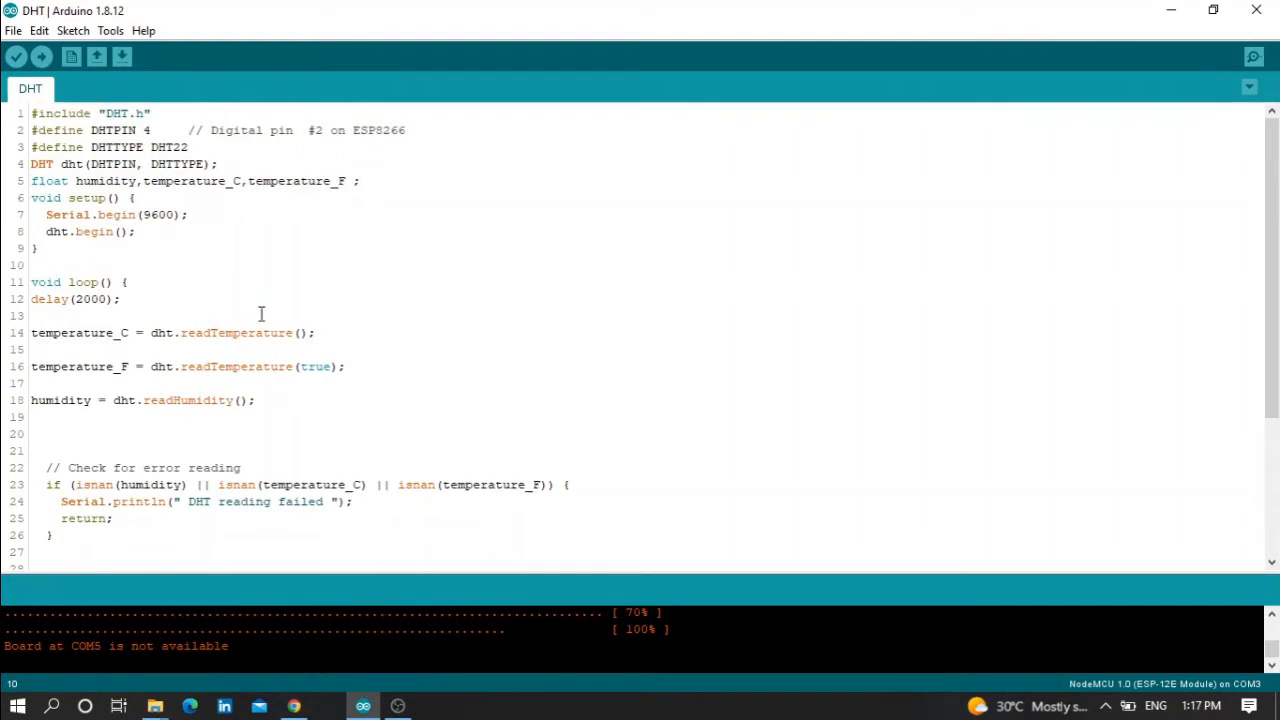
mouse_move(122, 57)
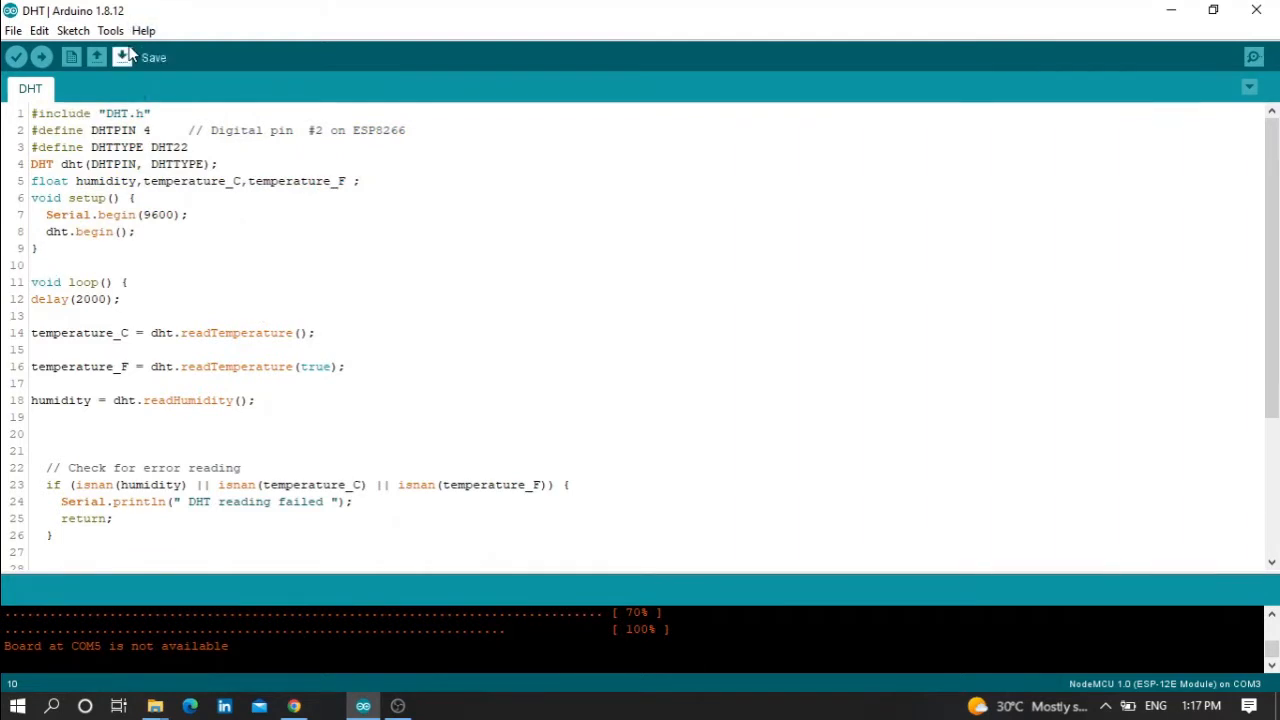
left_click(73, 30)
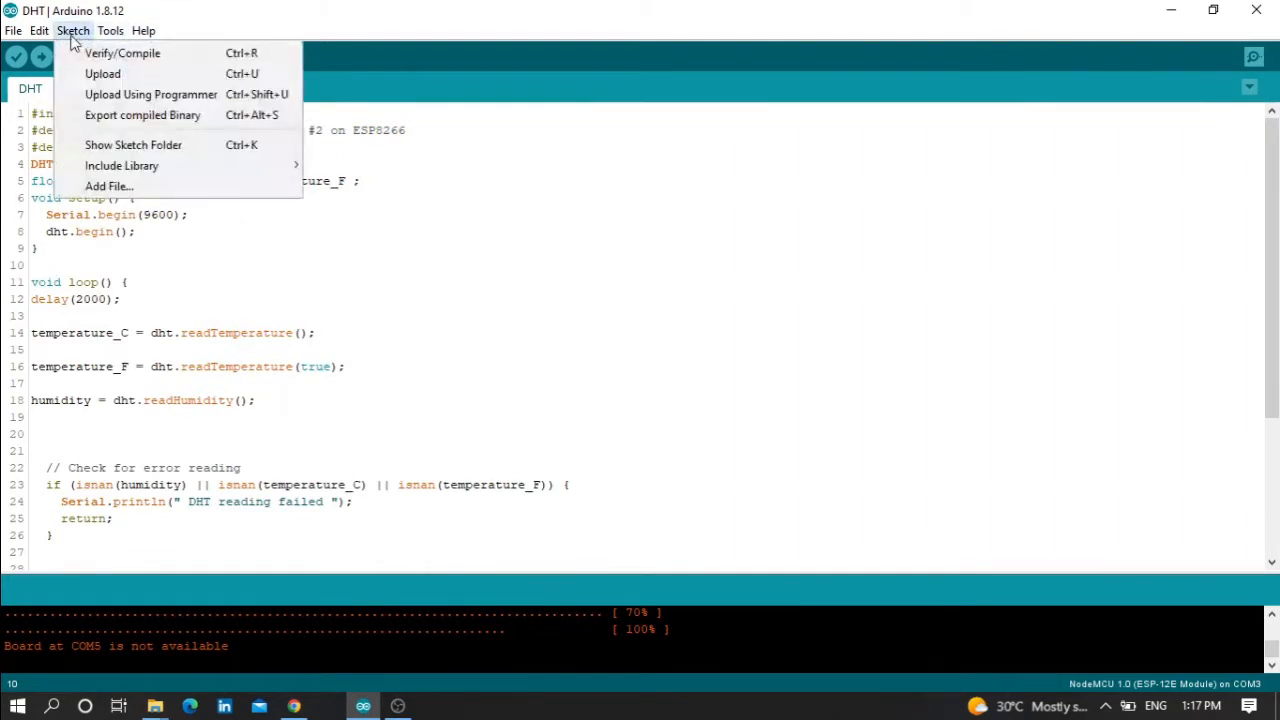
mouse_move(121, 165)
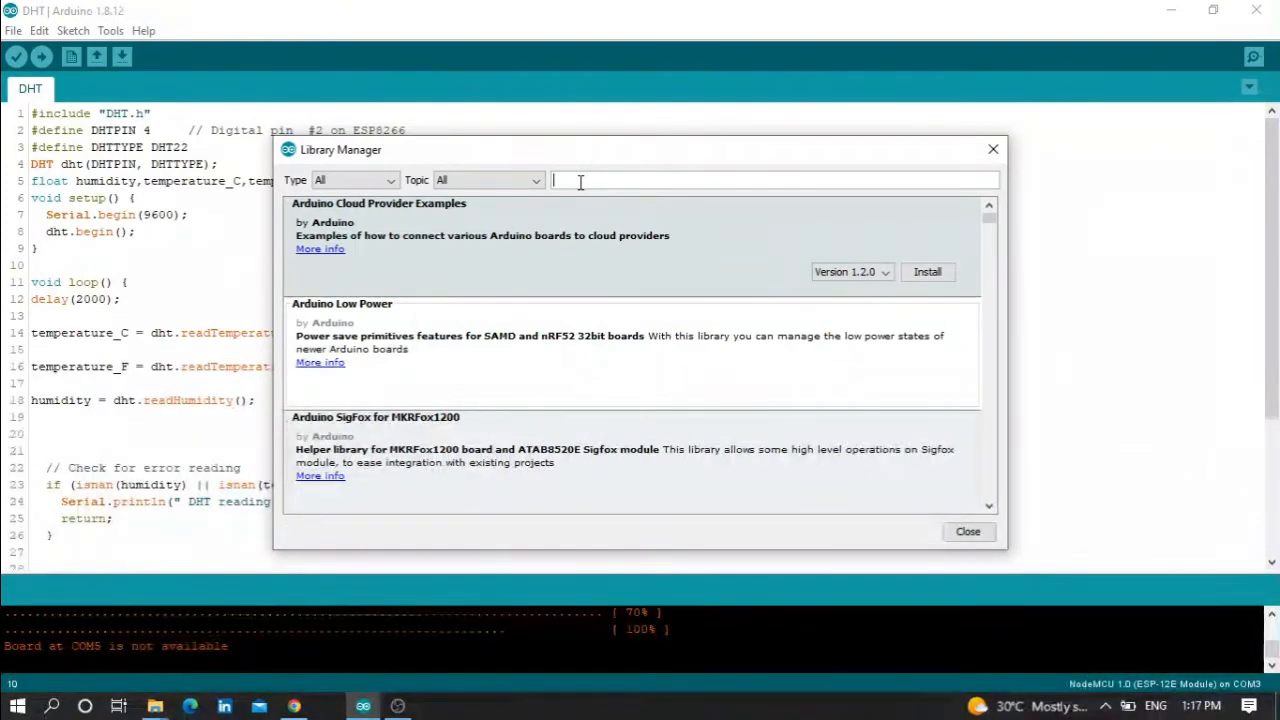
Search 'dht library' and confirm Adafruit's DHT sensor library 1.4.4 is installed
type("dht sensor")
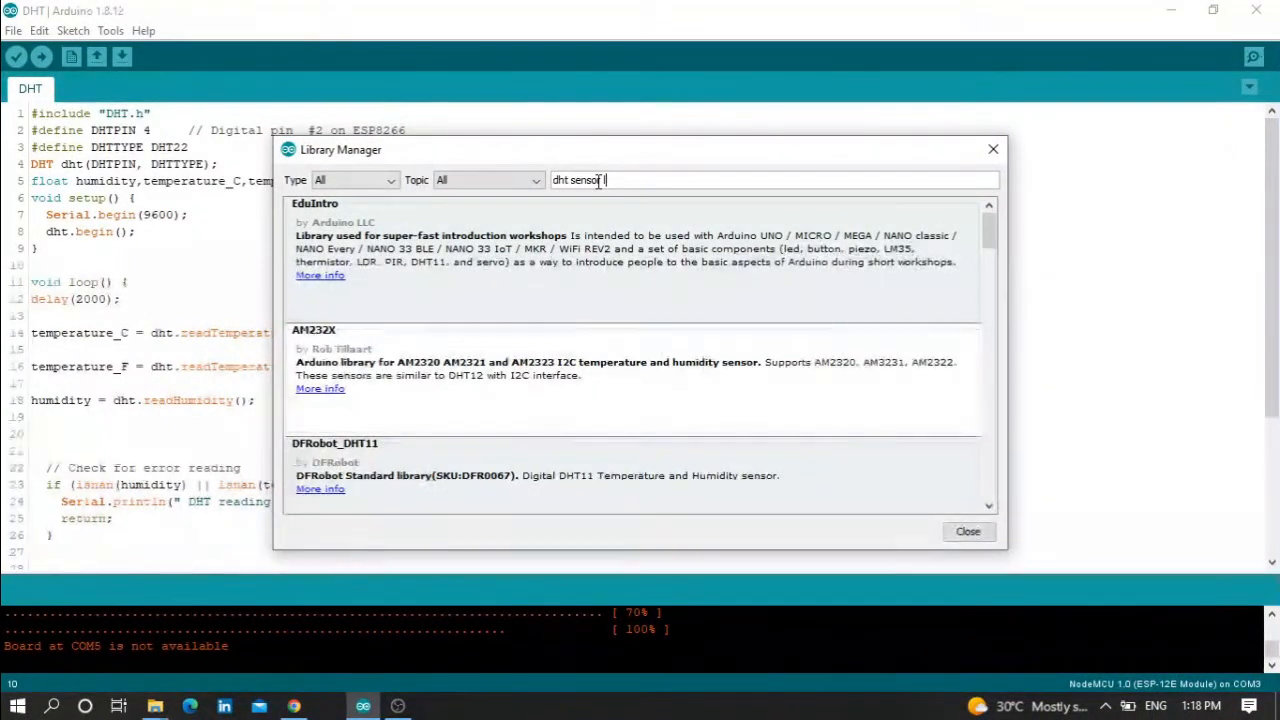
type("library")
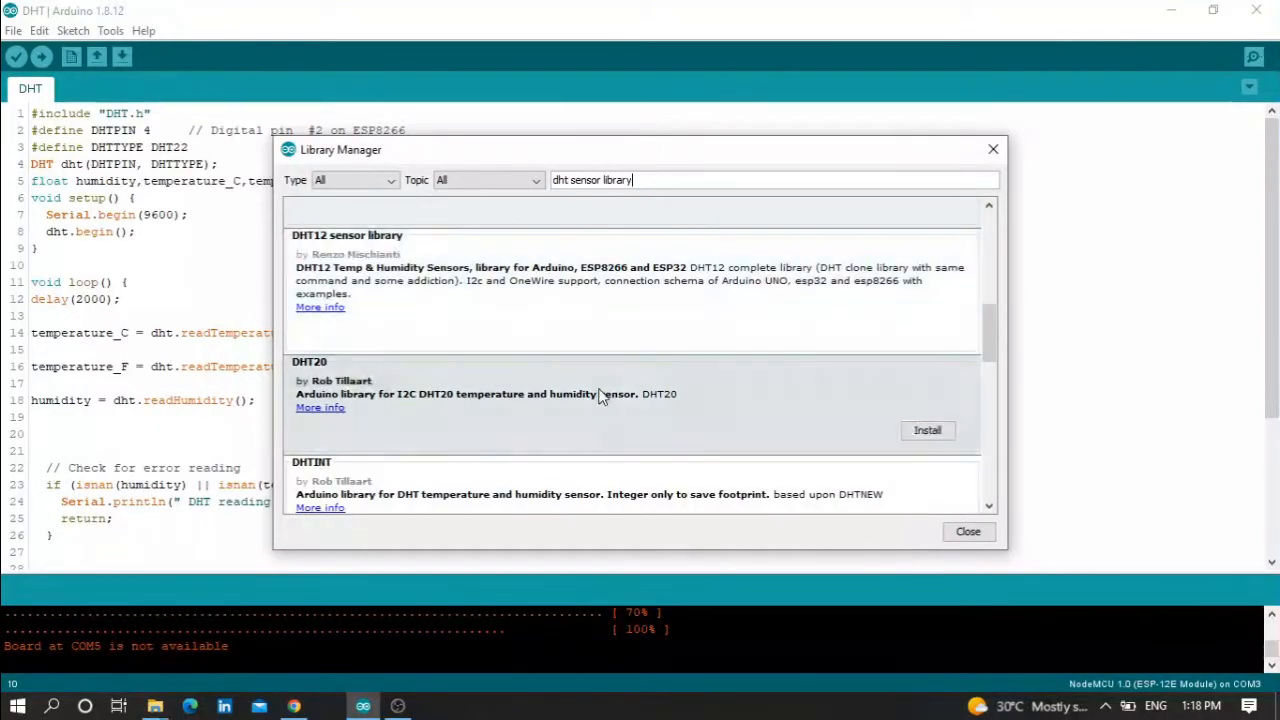
scroll("down", 3)
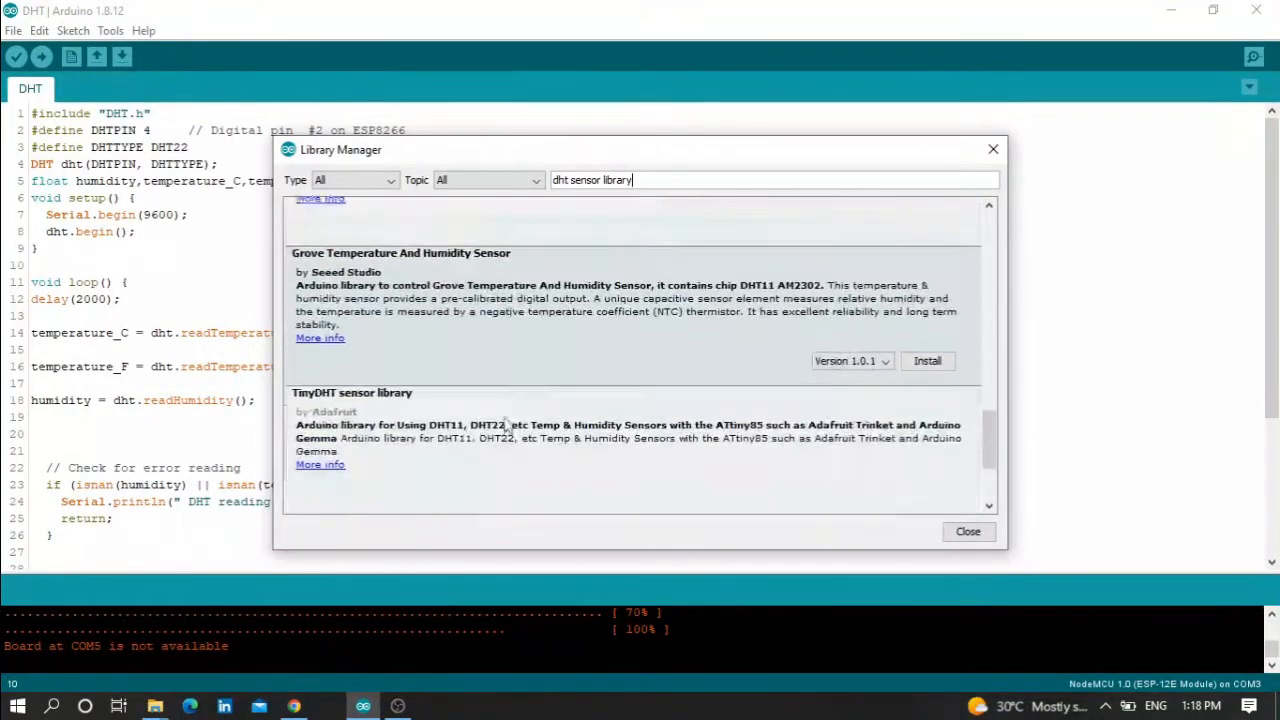
scroll("down", 3)
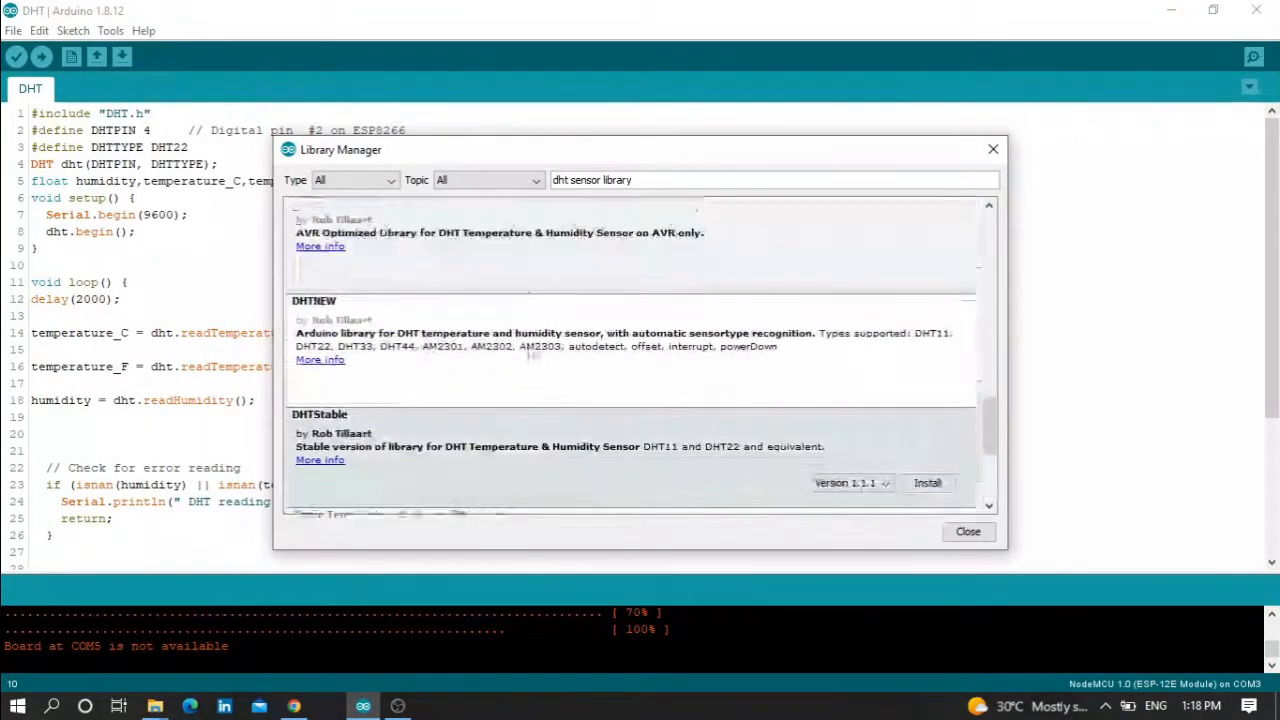
scroll("down", 3)
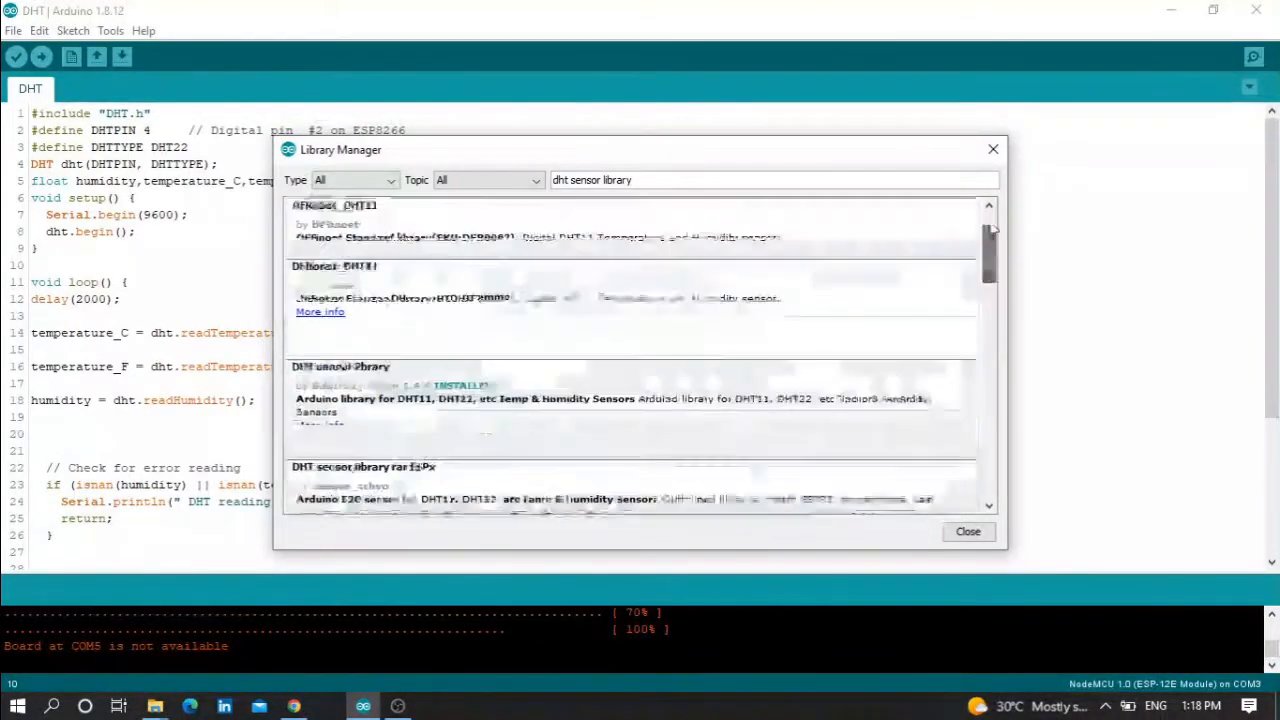
scroll("down", 3)
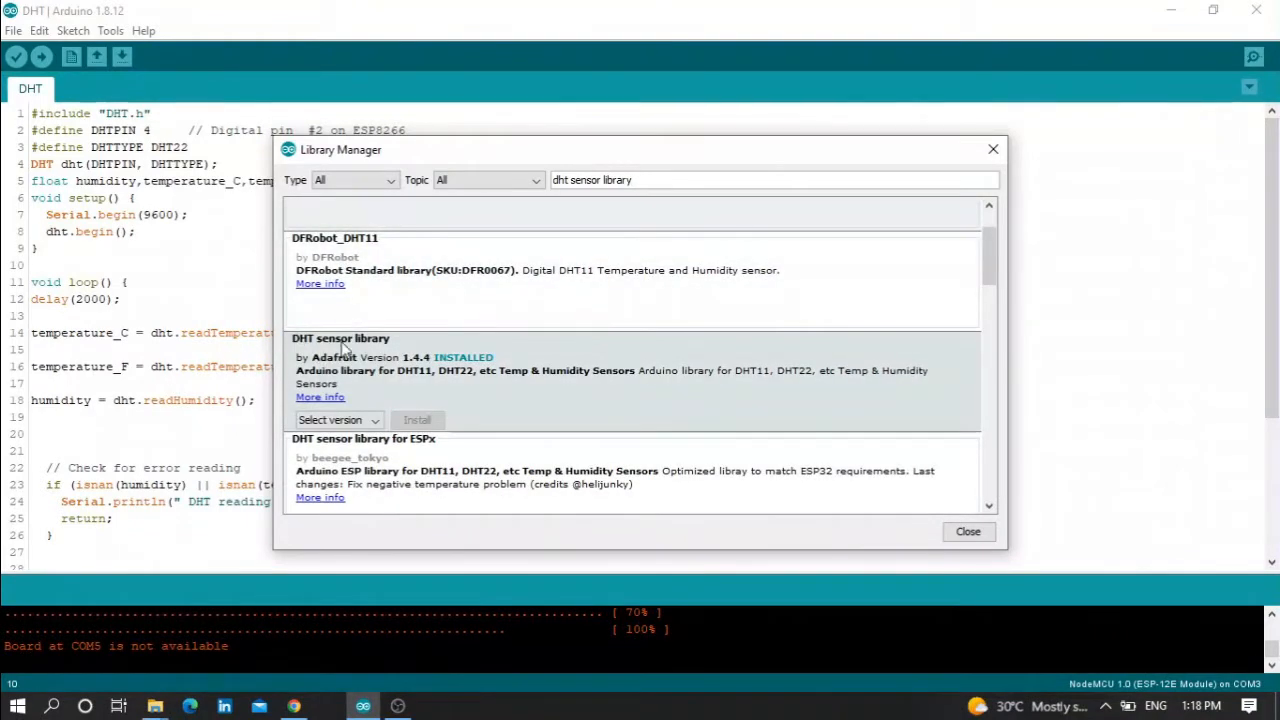
mouse_move(505, 380)
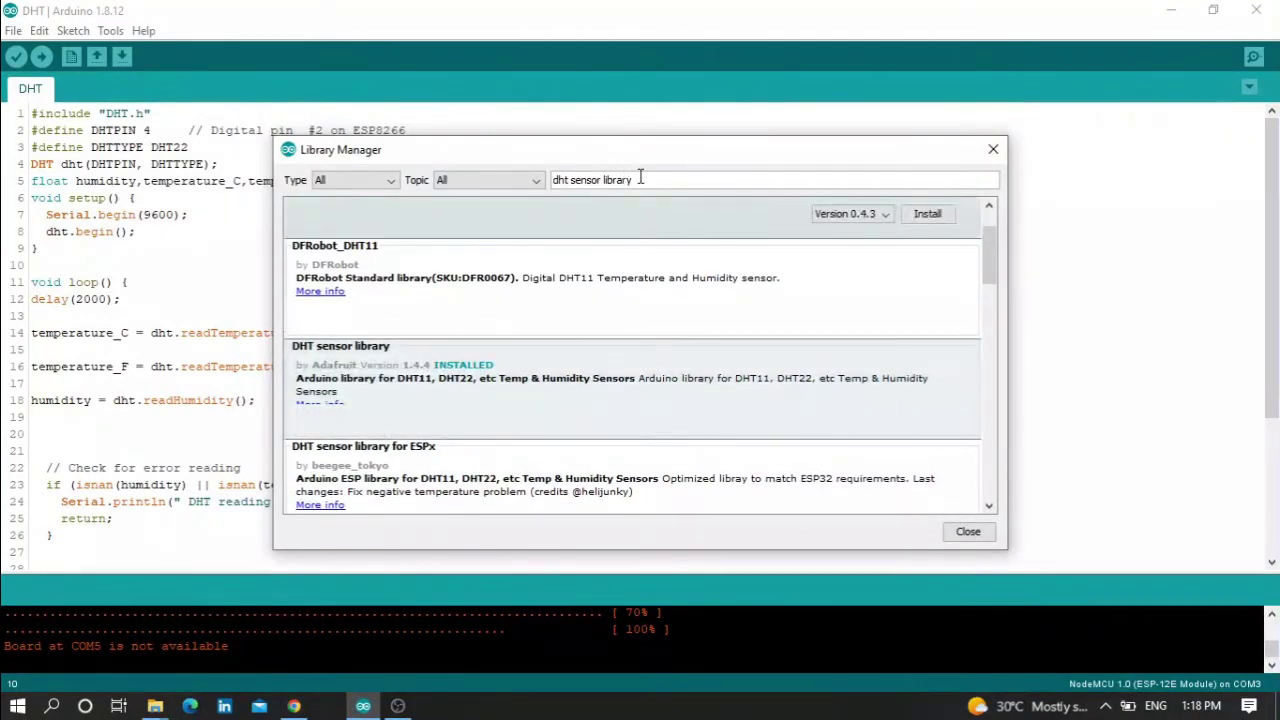
triple_click(592, 180)
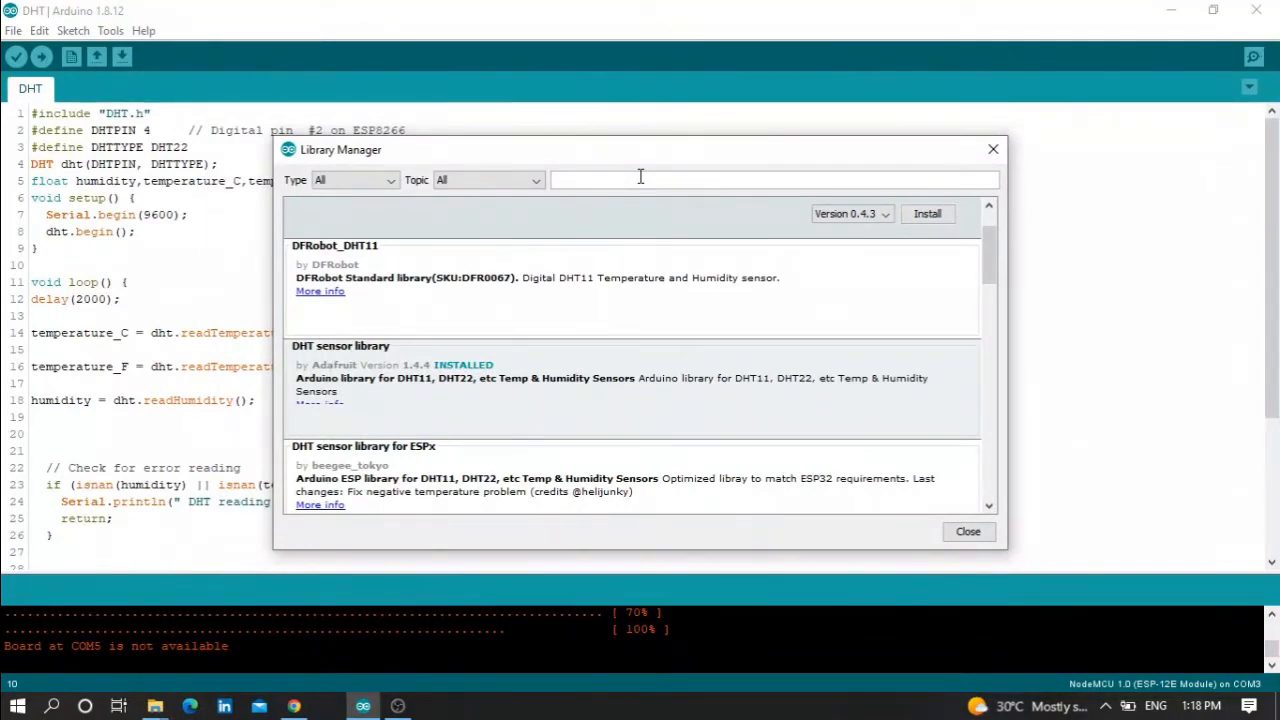
Search 'Adafruit', confirm Unified Sensor 1.1.5 is installed, and close Library Manager
type("Adafruit_Unified_Sensor")
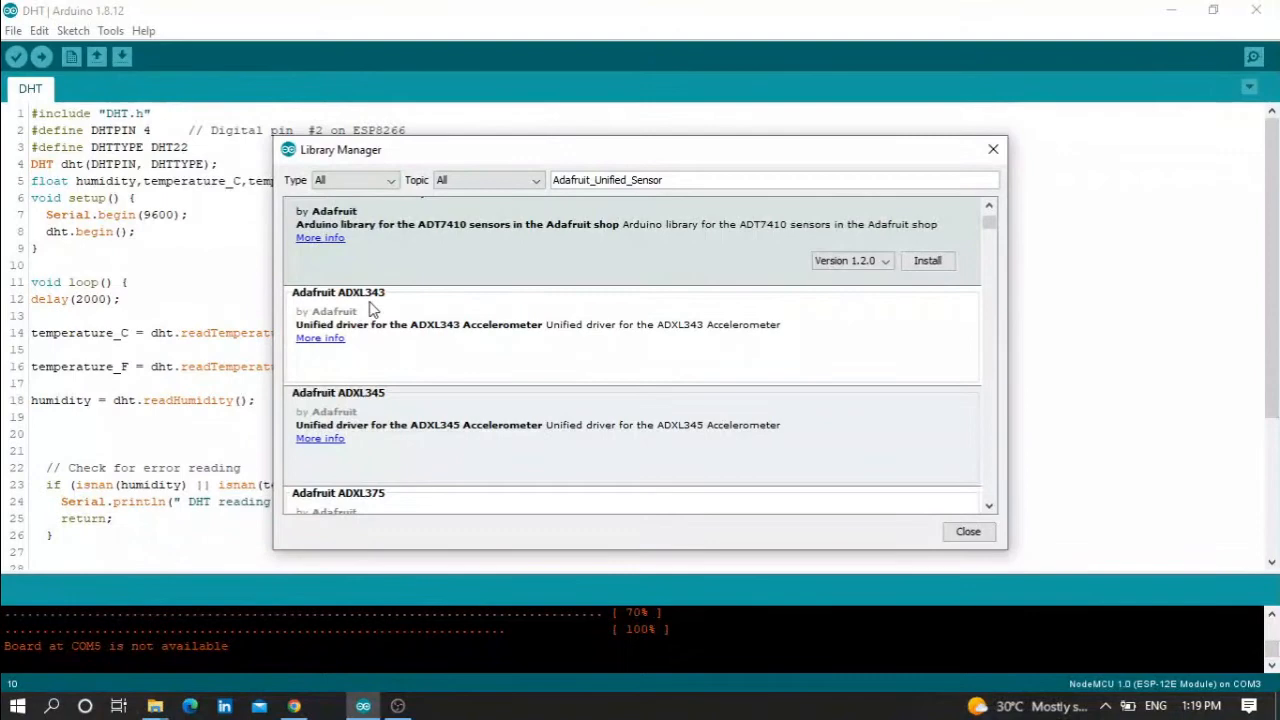
mouse_move(375, 373)
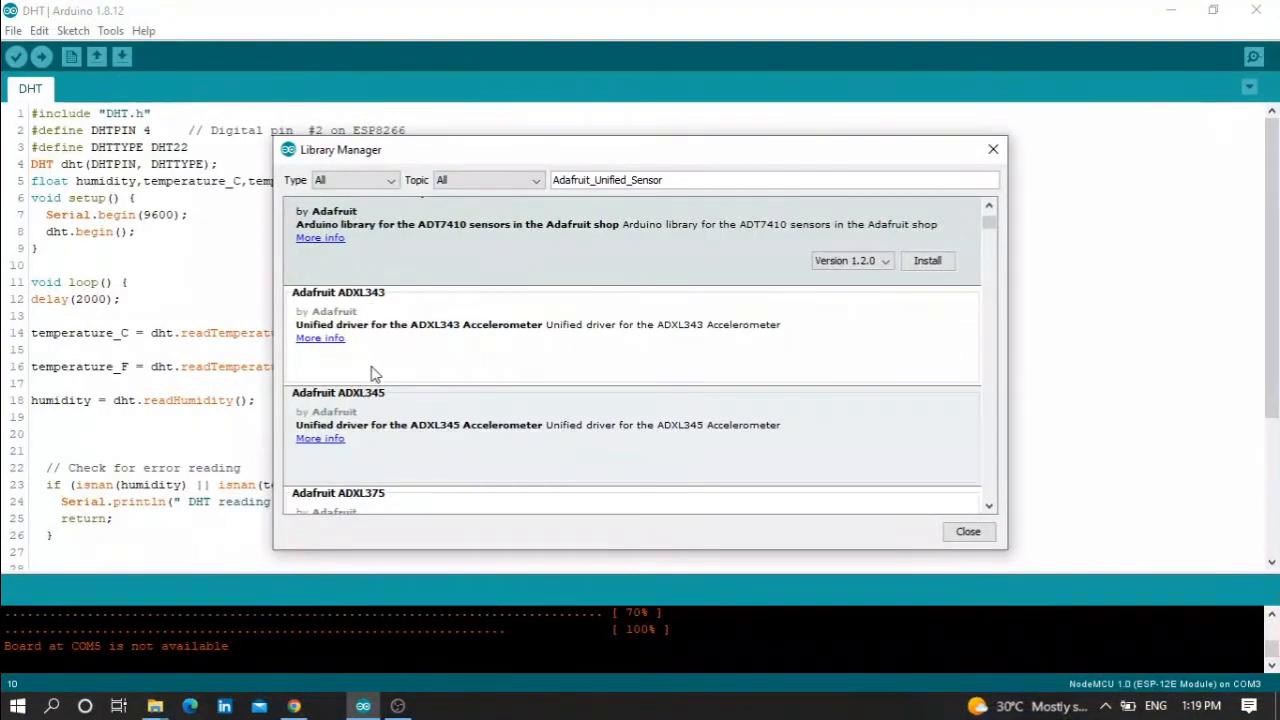
mouse_move(448, 397)
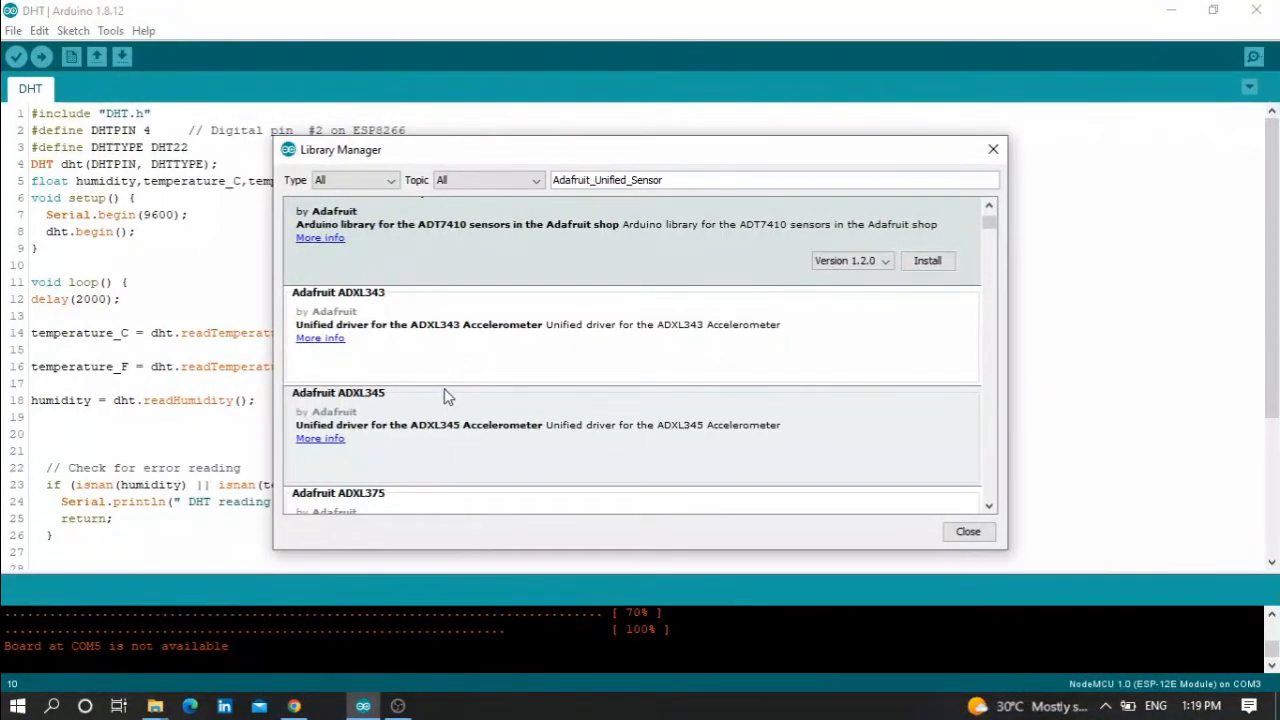
mouse_move(500, 411)
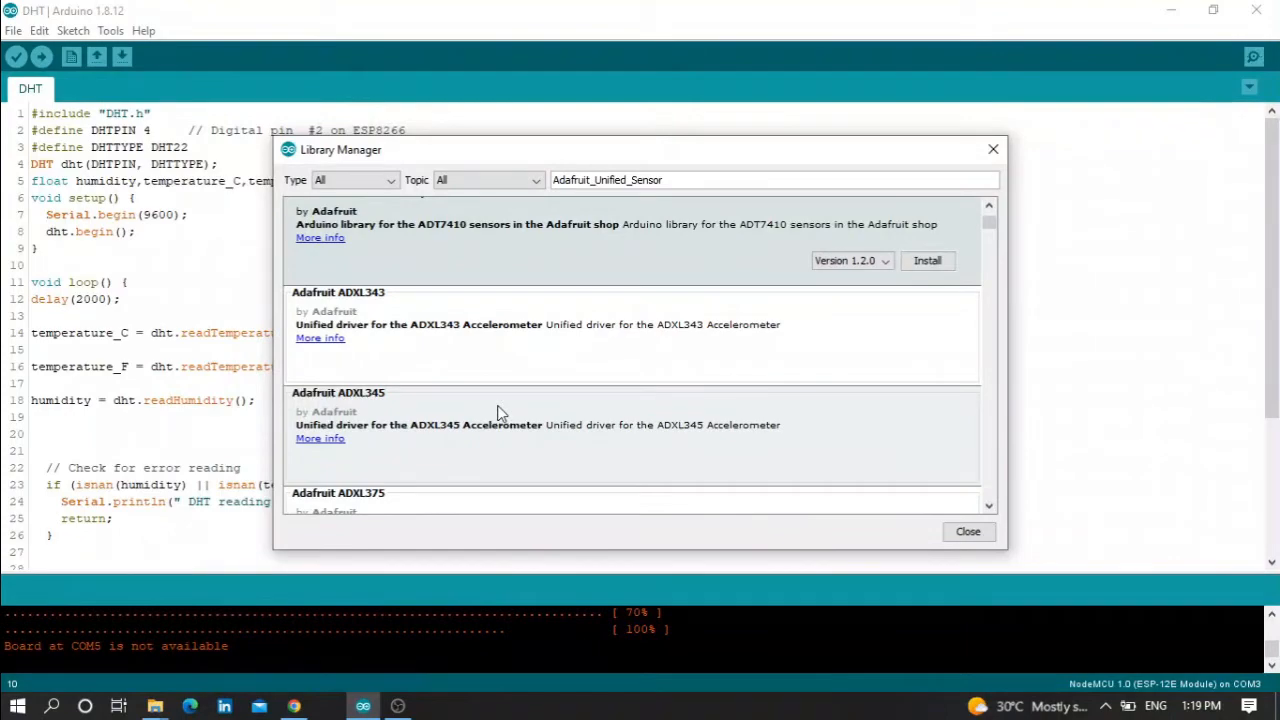
scroll("down", 3)
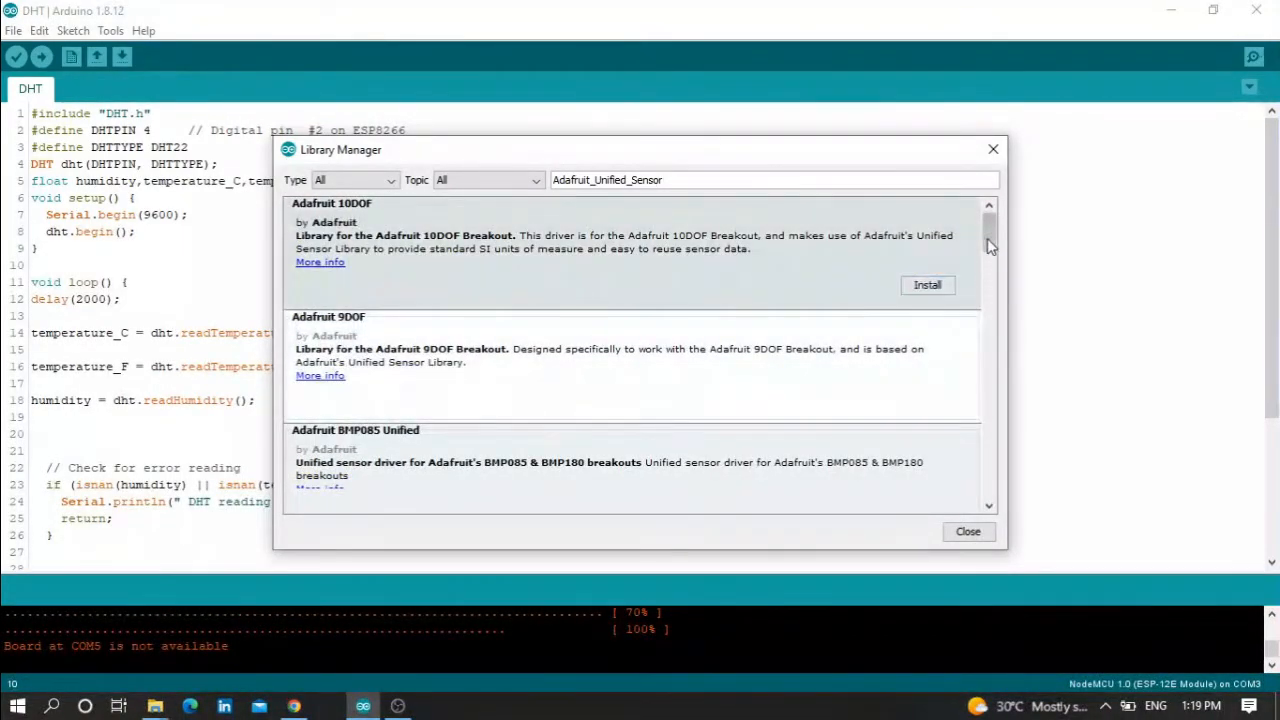
scroll("down", 3)
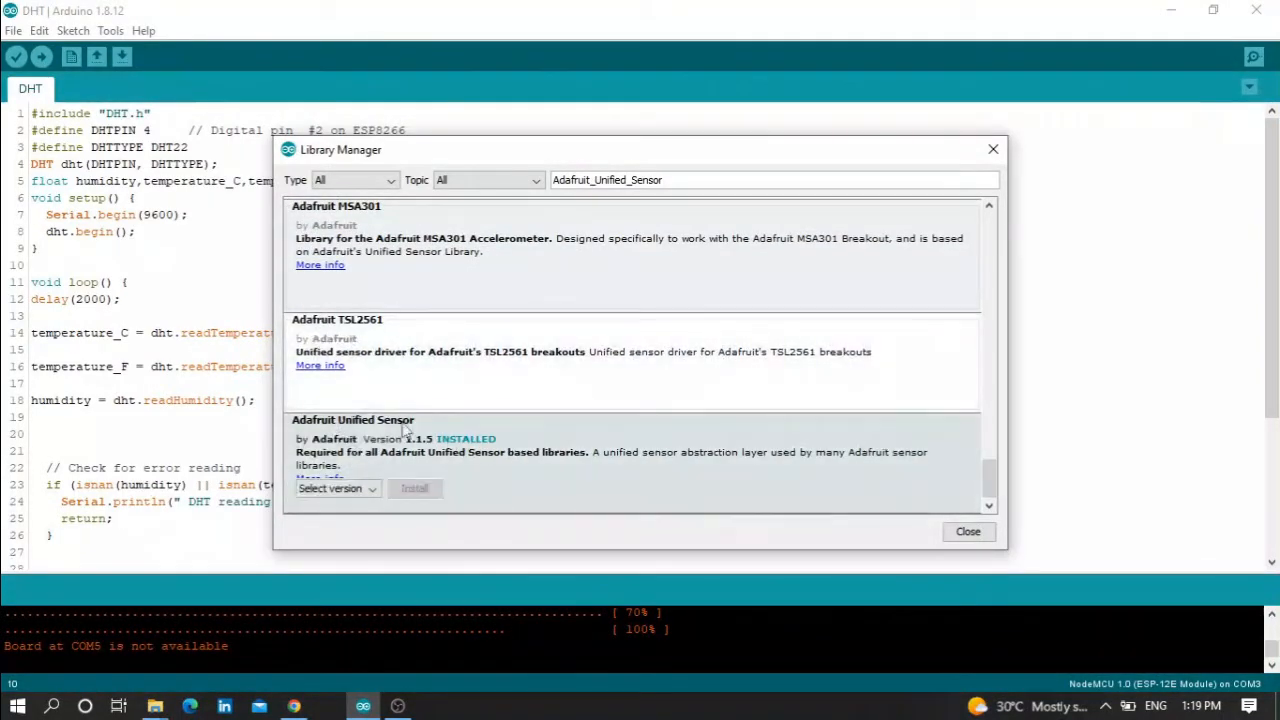
left_click(968, 532)
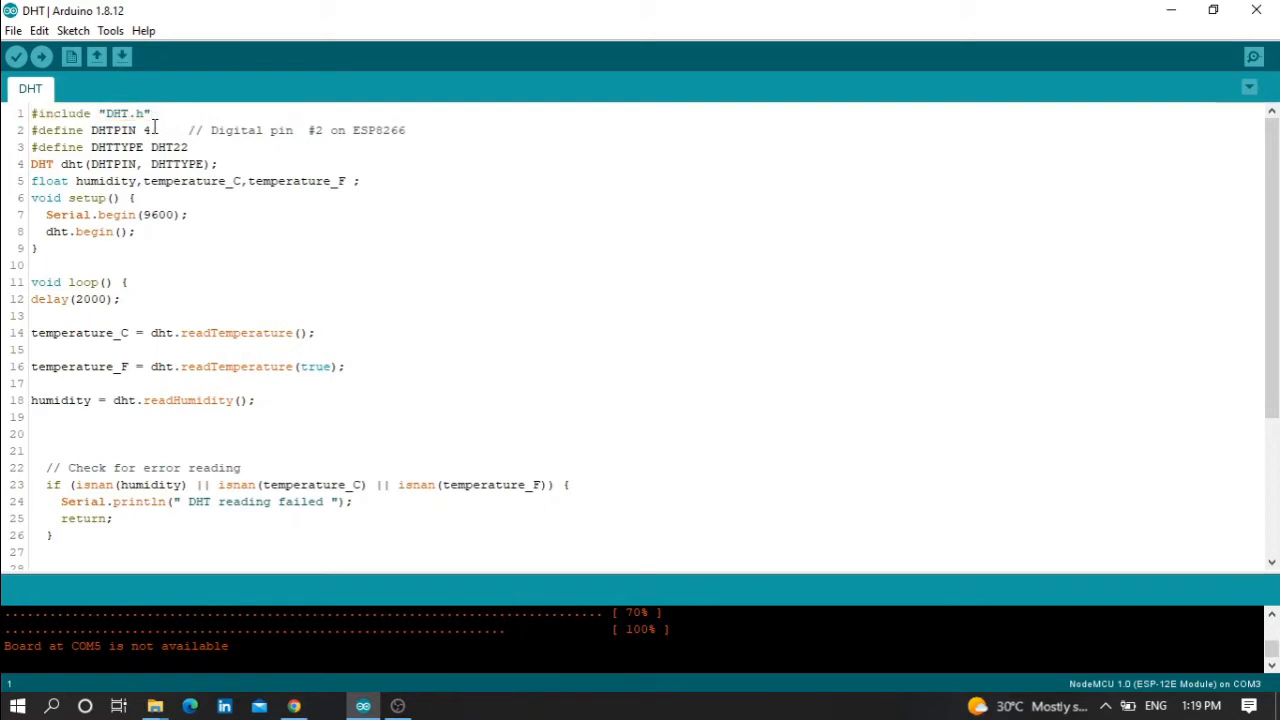
triple_click(90, 129)
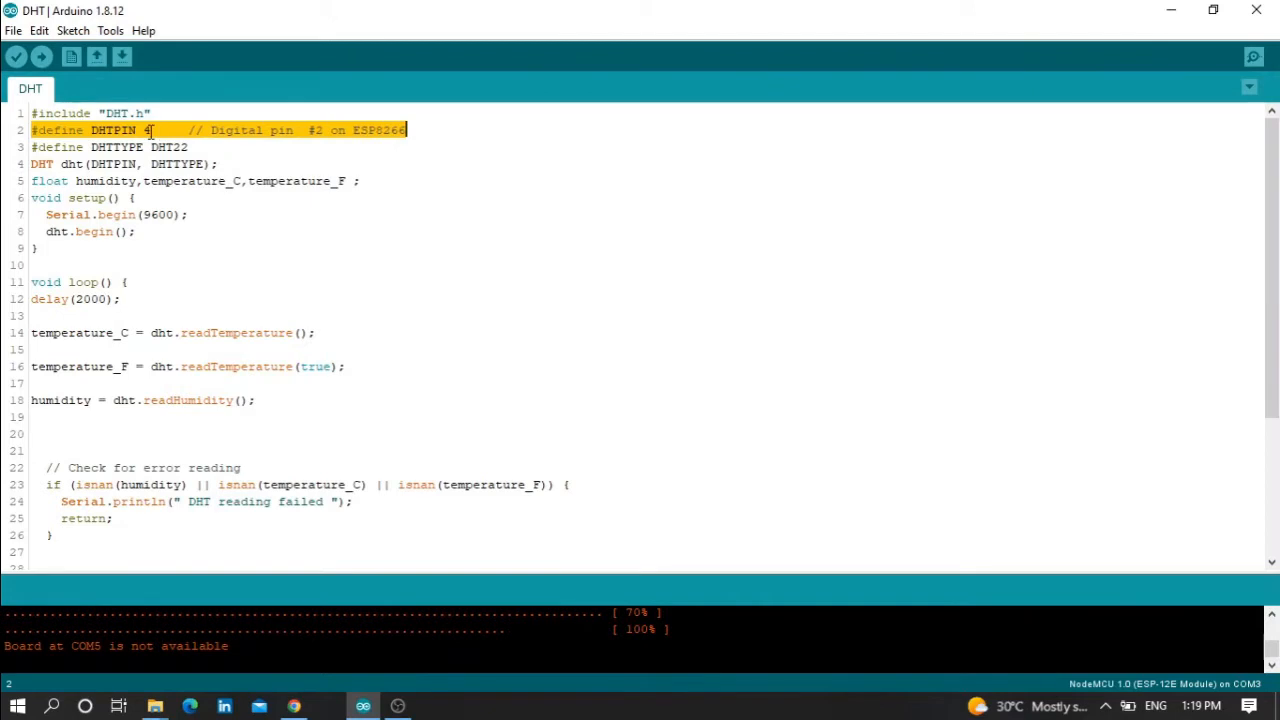
left_click(150, 130)
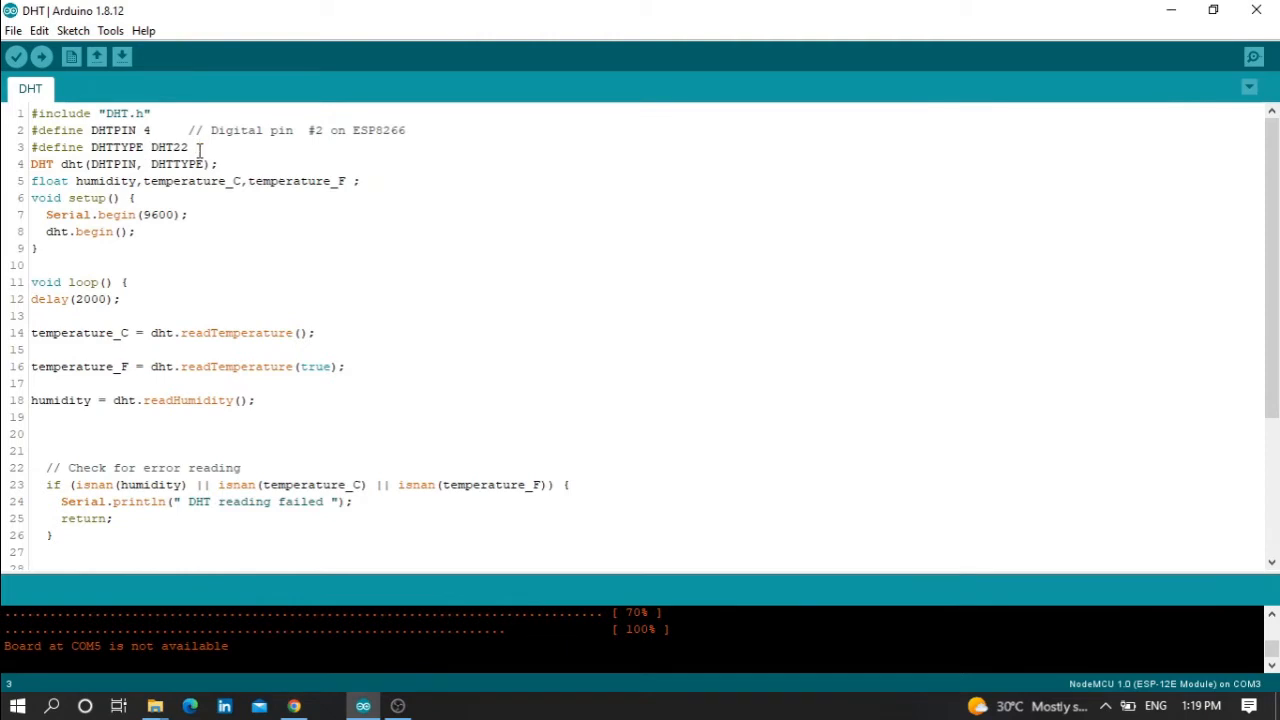
Add a '// Sensor type' comment to the DHTTYPE line and highlight the float declarations
type("// Sensor")
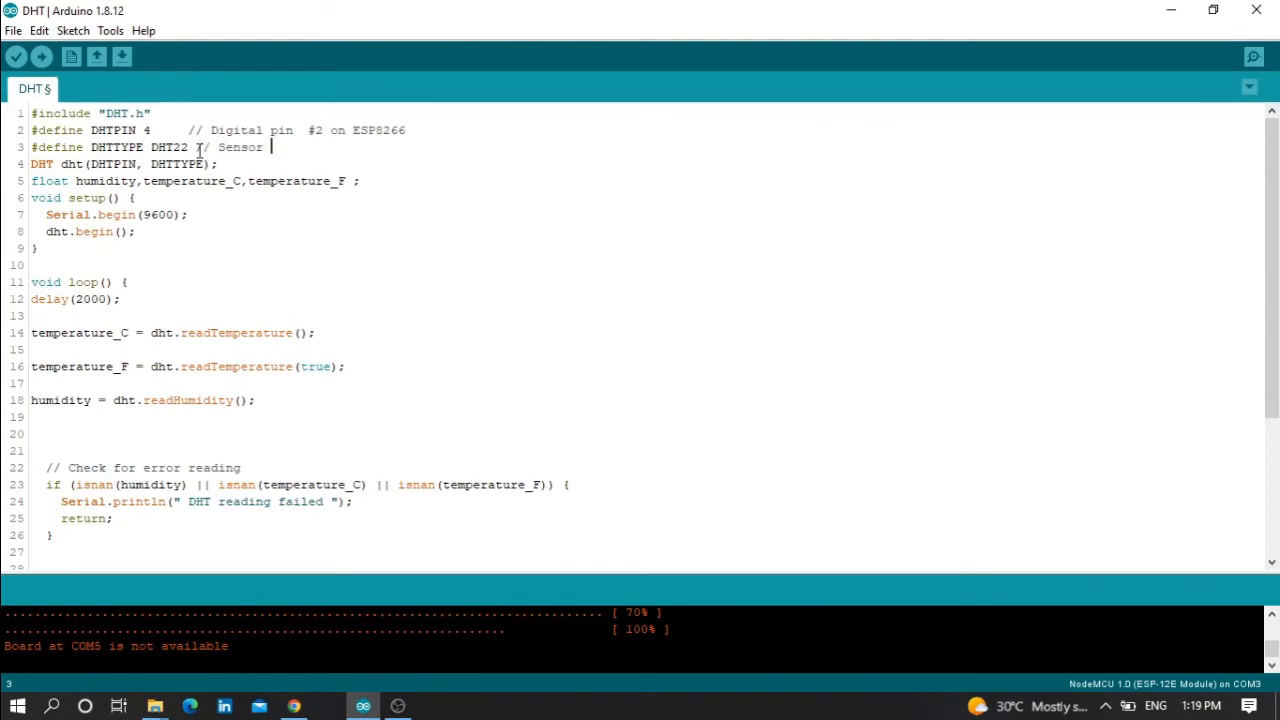
type("type")
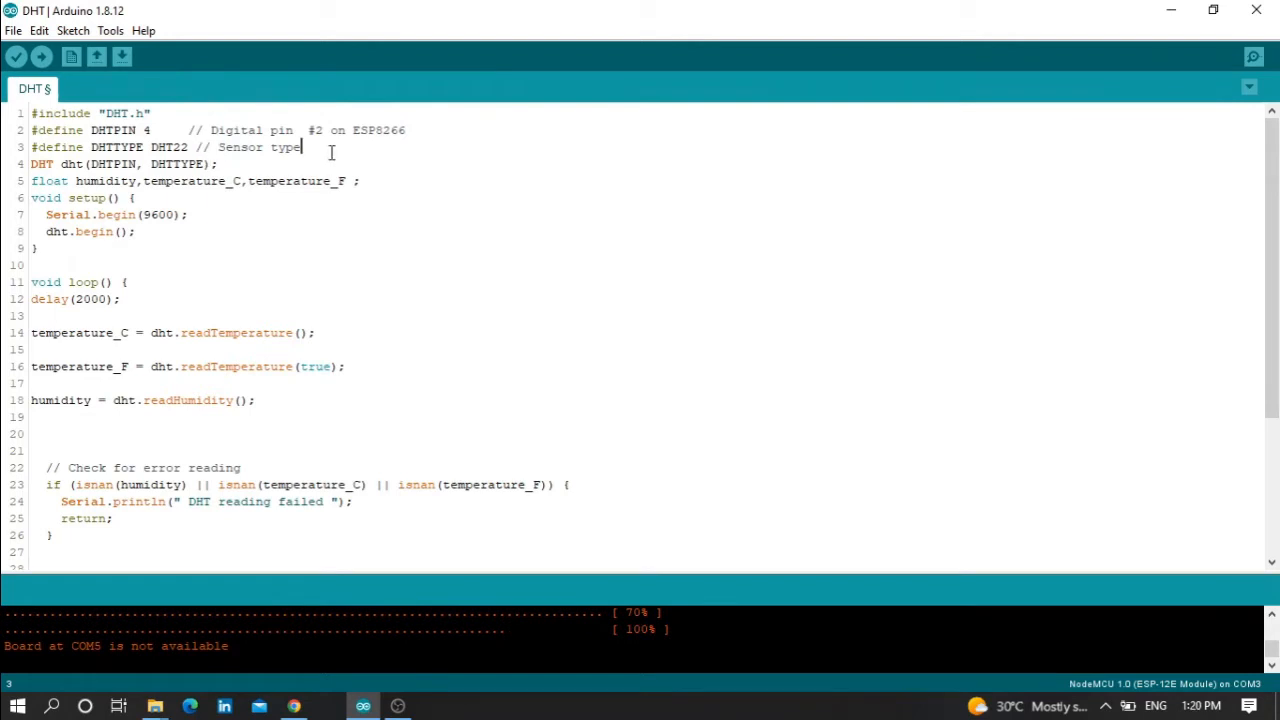
left_click_drag(30, 181, 313, 181)
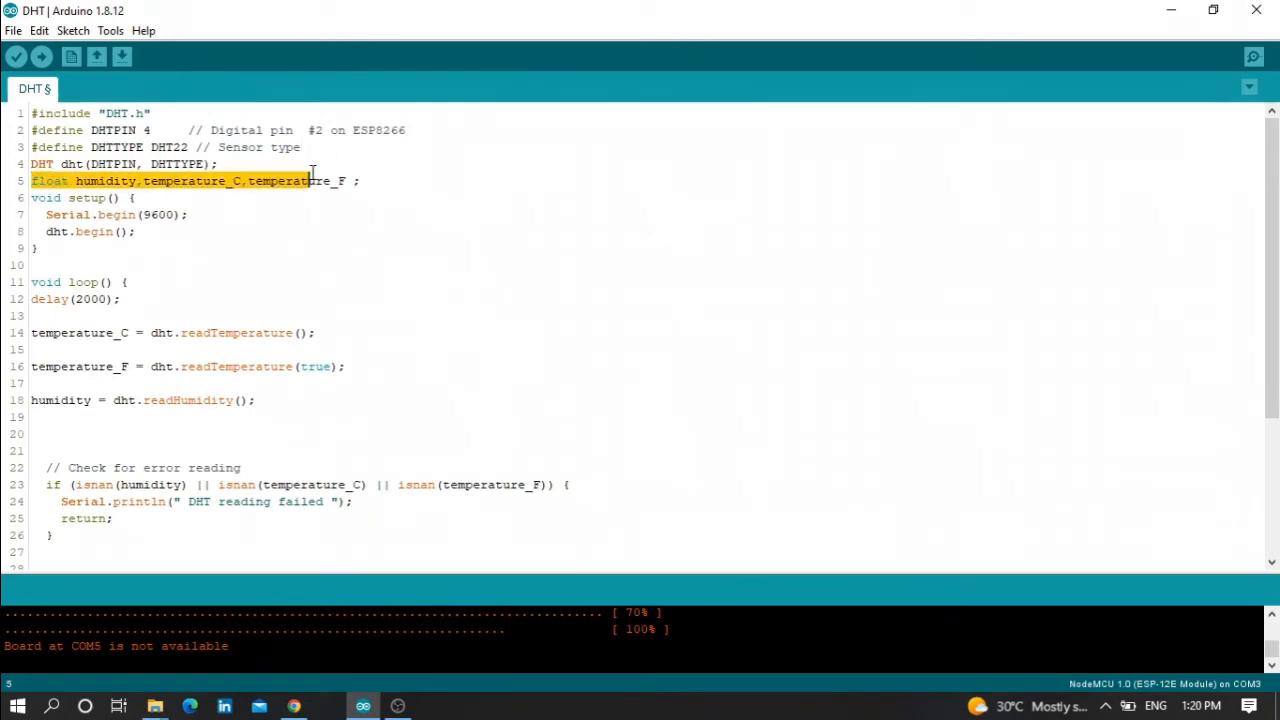
left_click(232, 181)
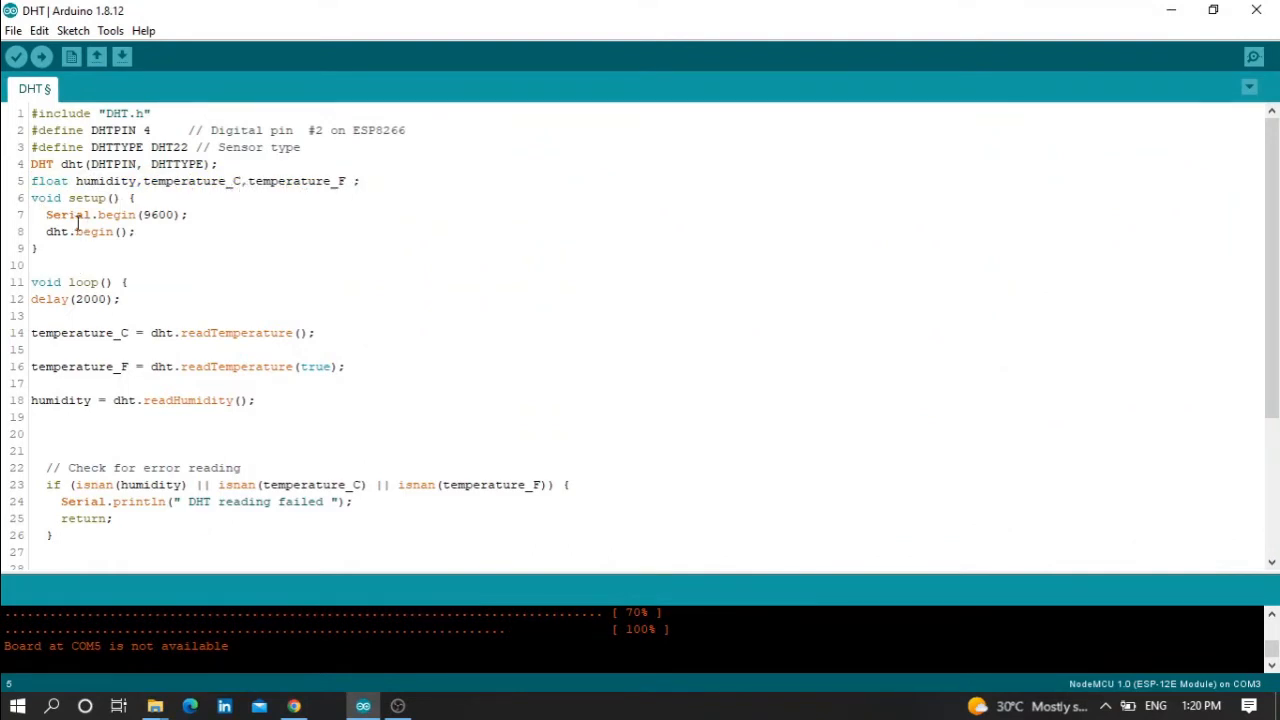
Highlight the Serial.begin(9600) call and the 2000 delay value
left_click_drag(46, 214, 173, 214)
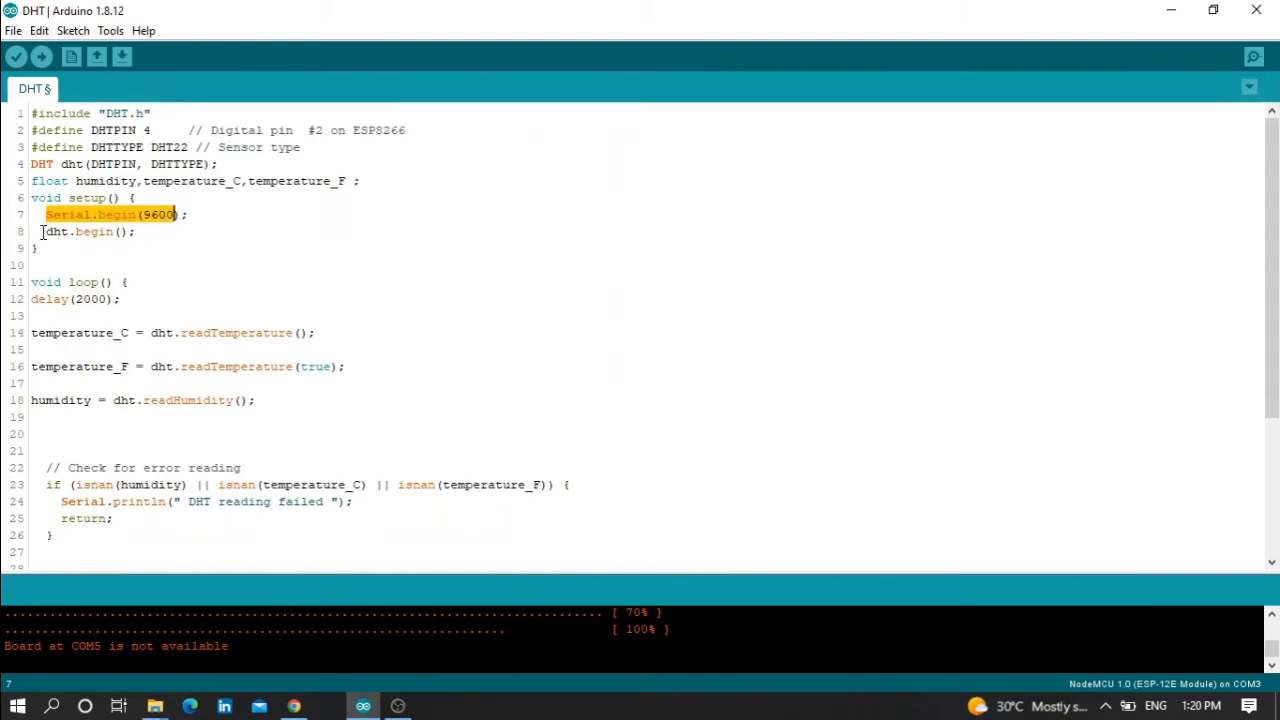
left_click(31, 299)
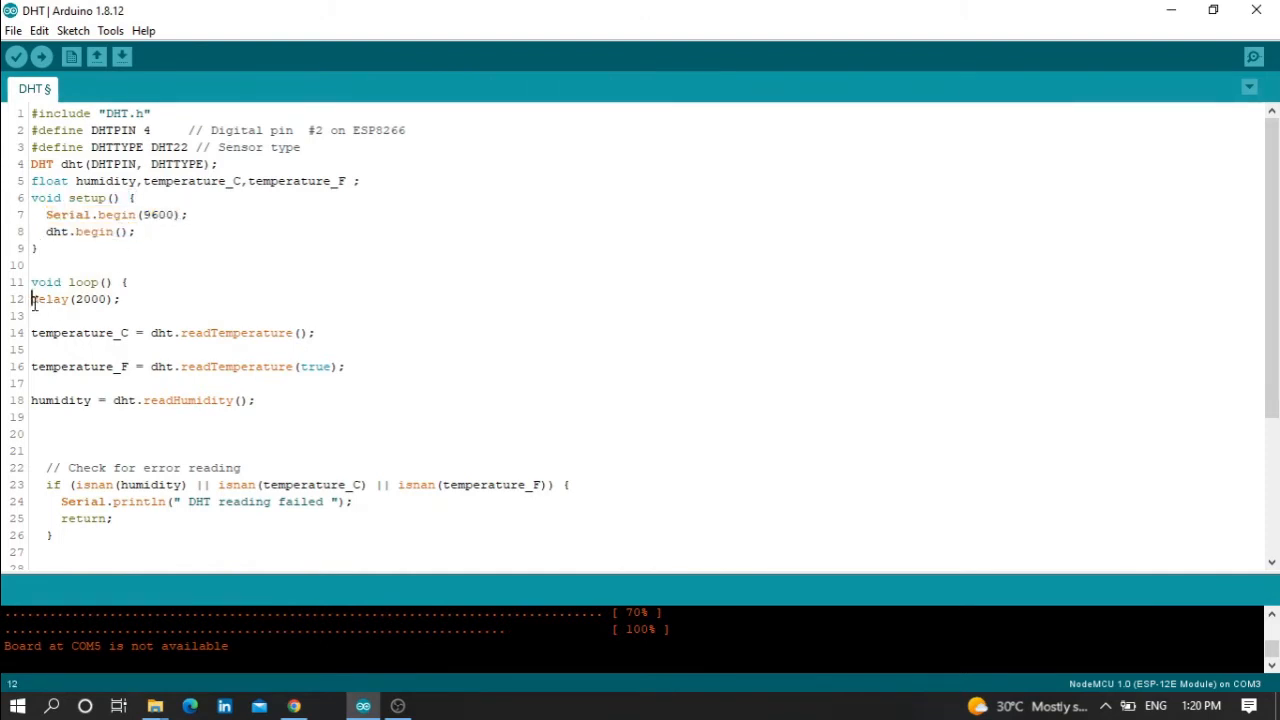
double_click(91, 299)
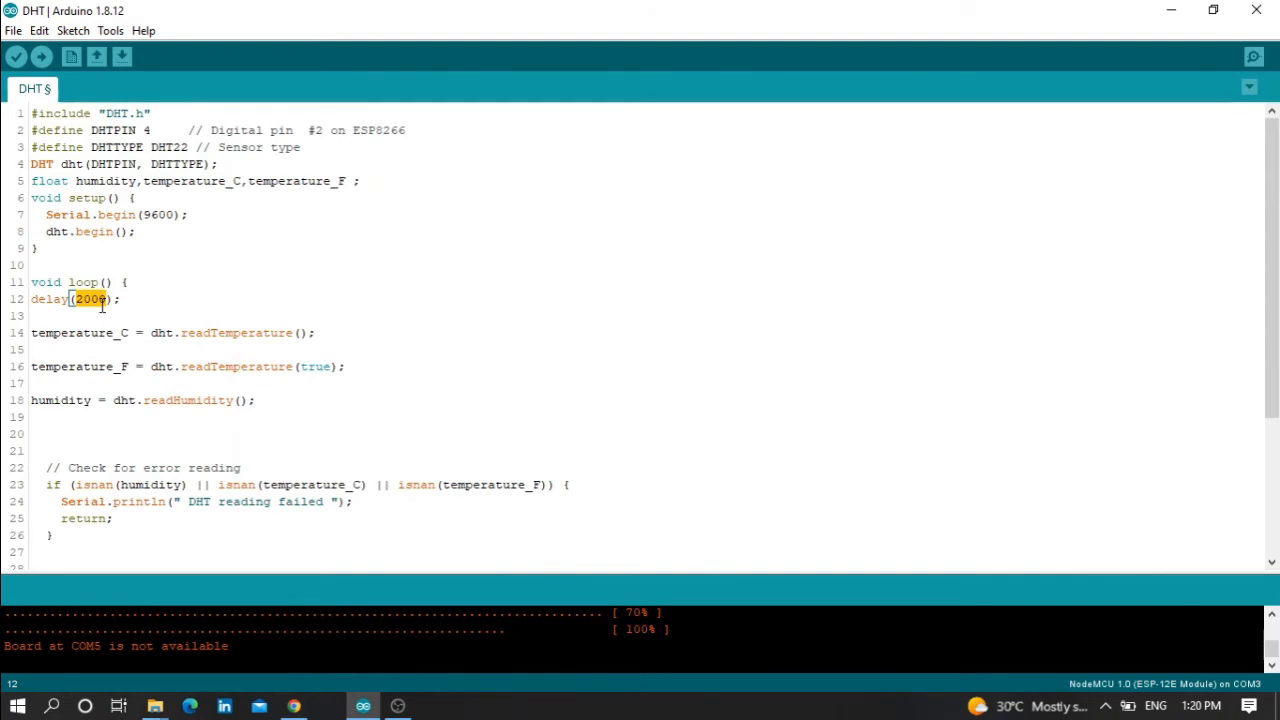
left_click(94, 306)
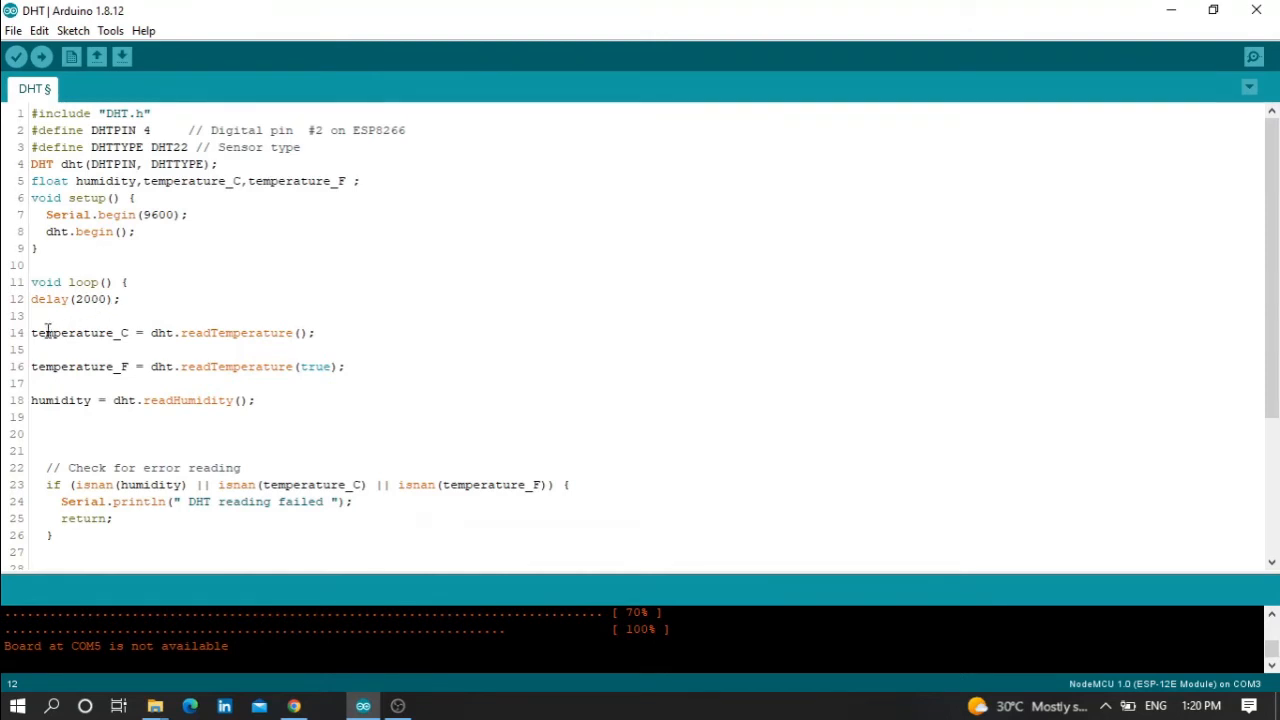
Highlight the temperature reading and Serial.print lines, then open the Serial Monitor
double_click(78, 333)
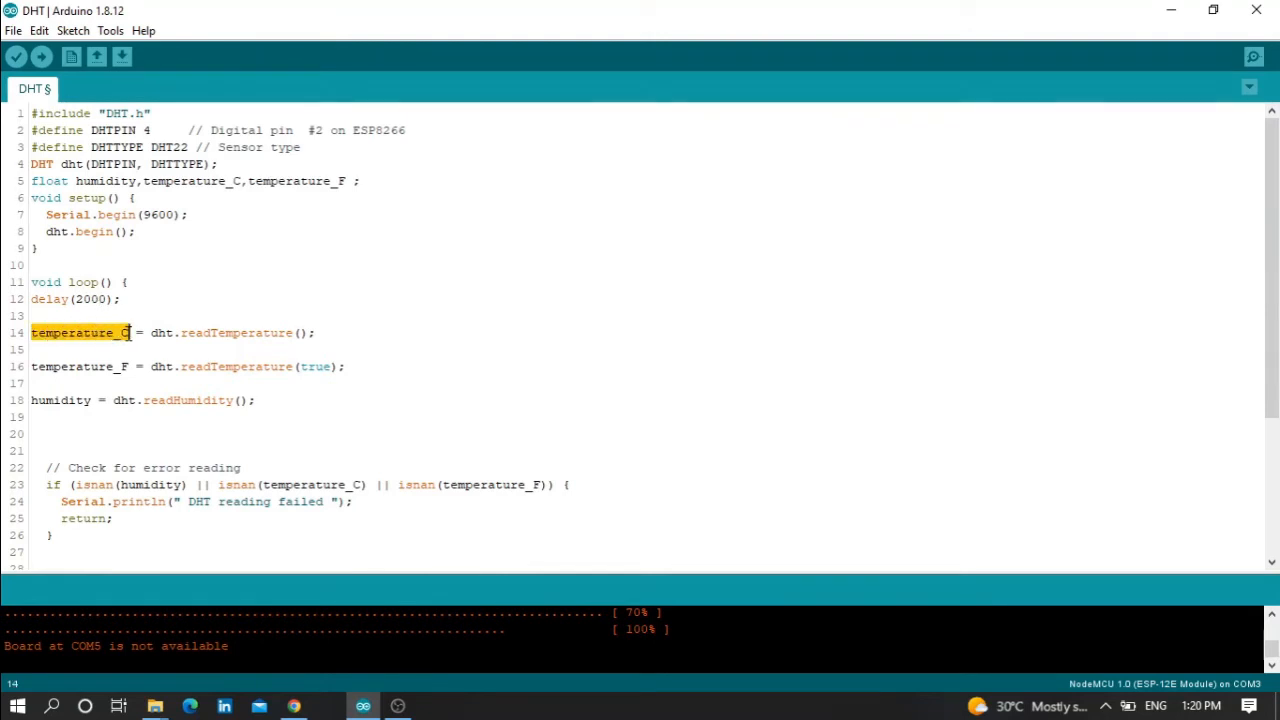
mouse_move(151, 342)
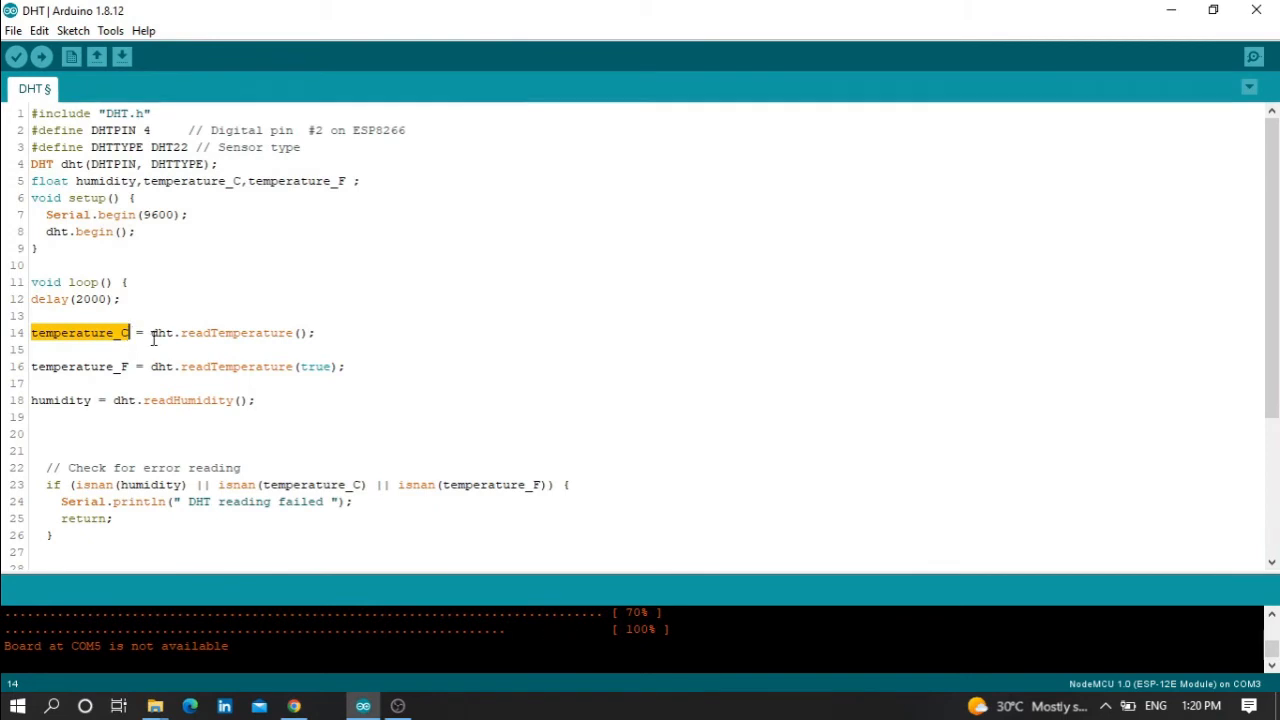
double_click(75, 367)
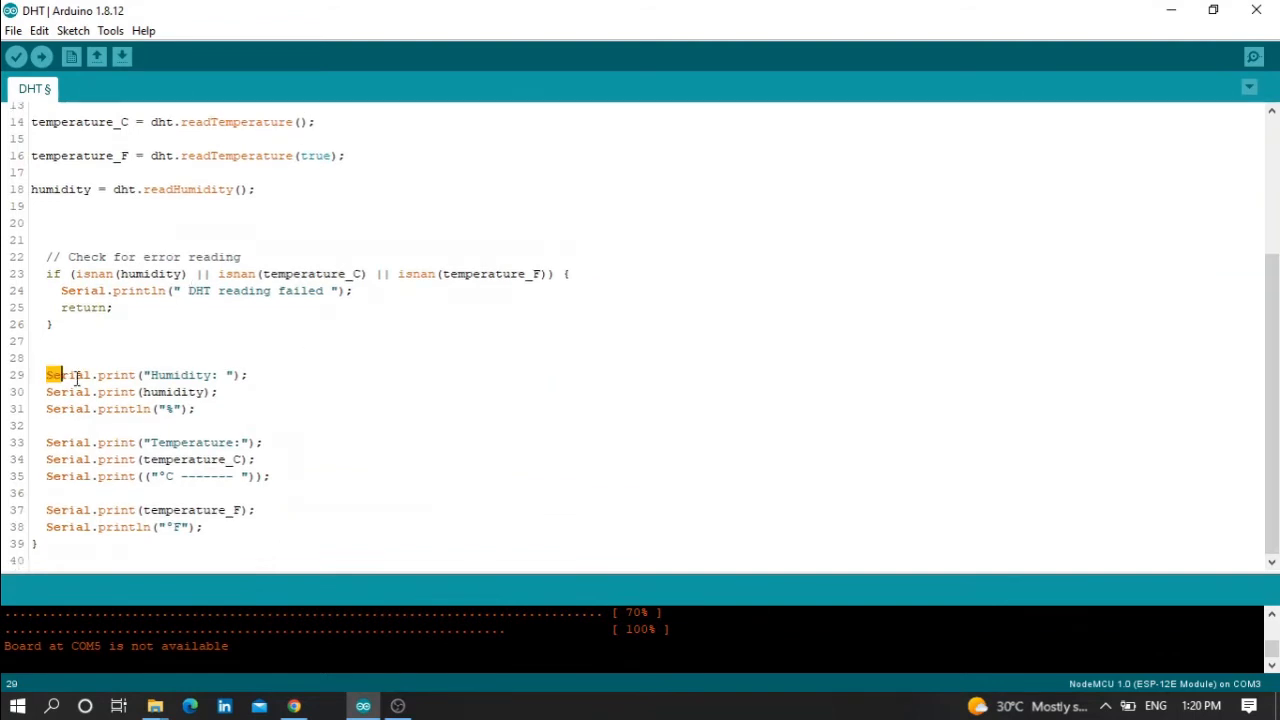
left_click_drag(55, 374, 199, 408)
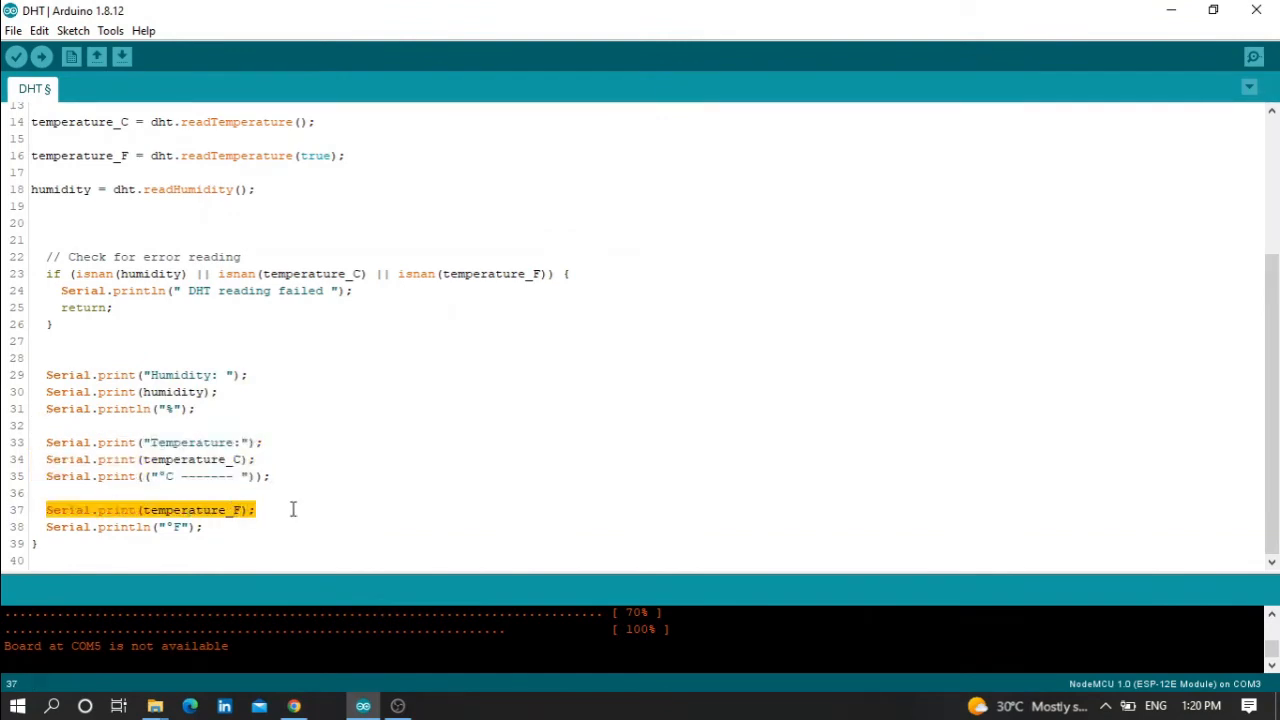
left_click(1251, 55)
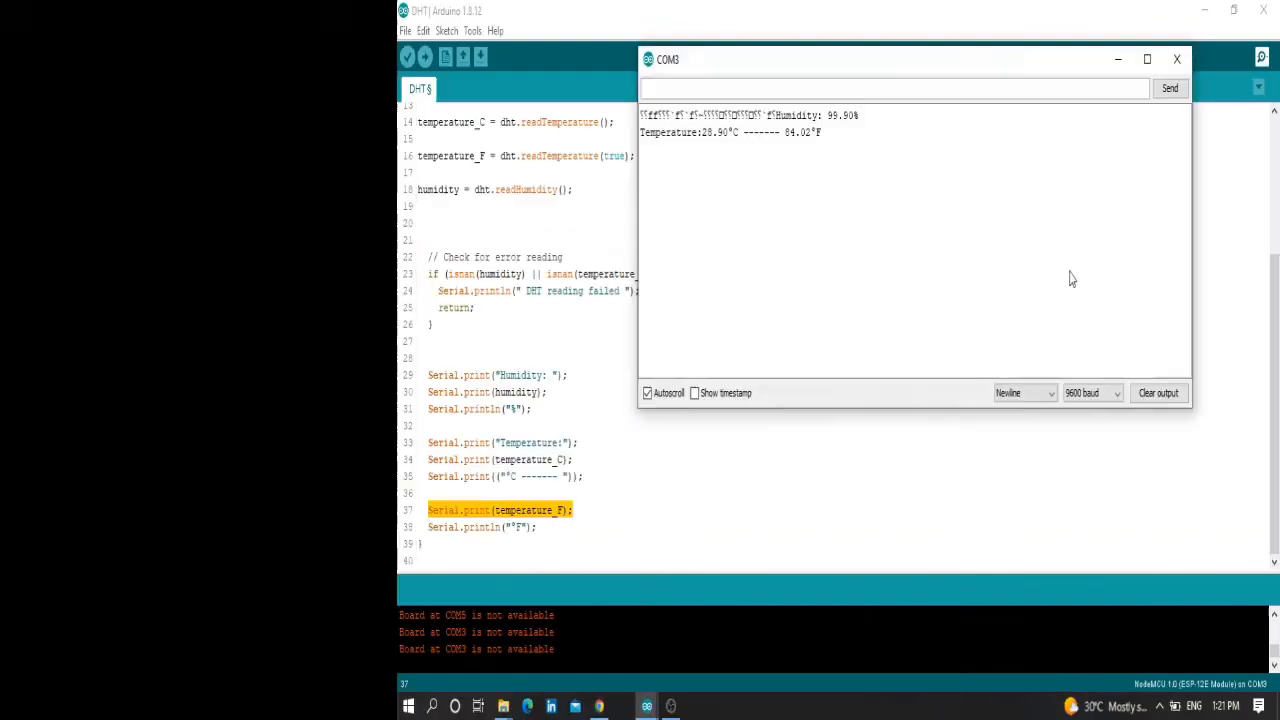